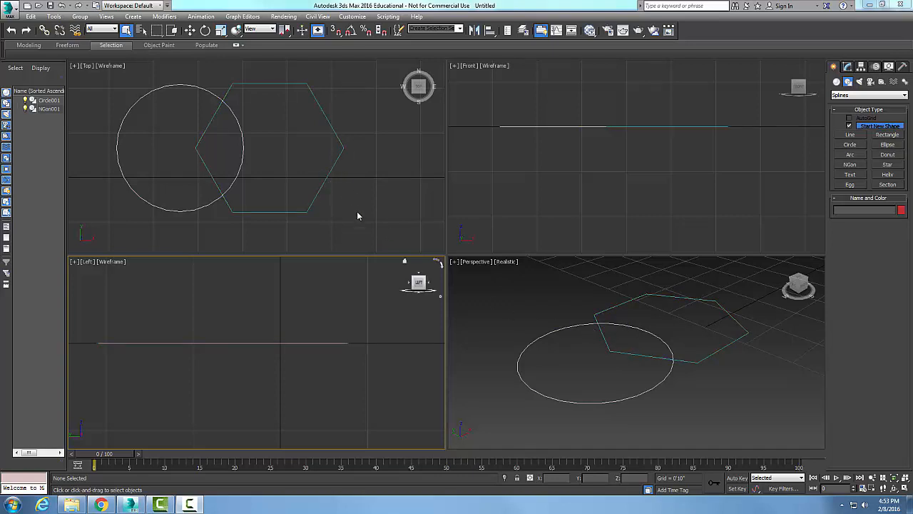
pyautogui.moveTo(324, 181)
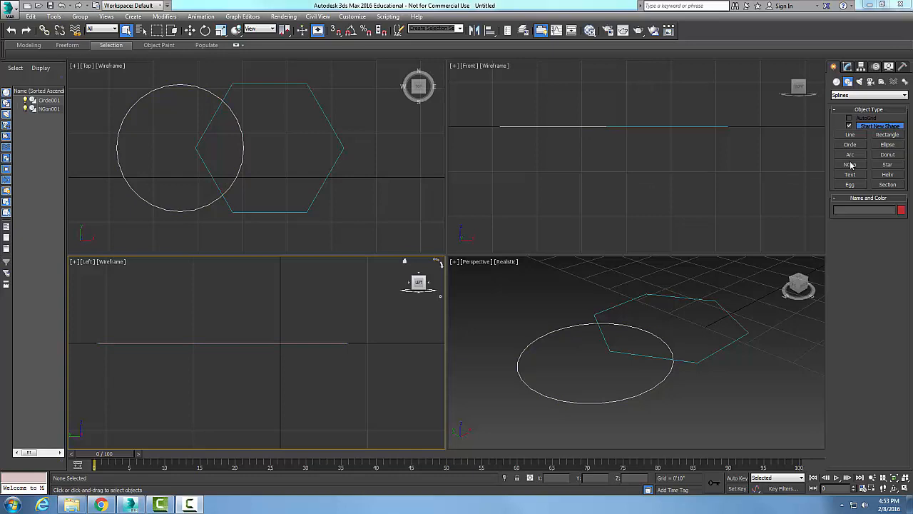
# Convert the hexagon NGon and then the circle to editable splines from the right-click menu
pyautogui.click(325, 174)
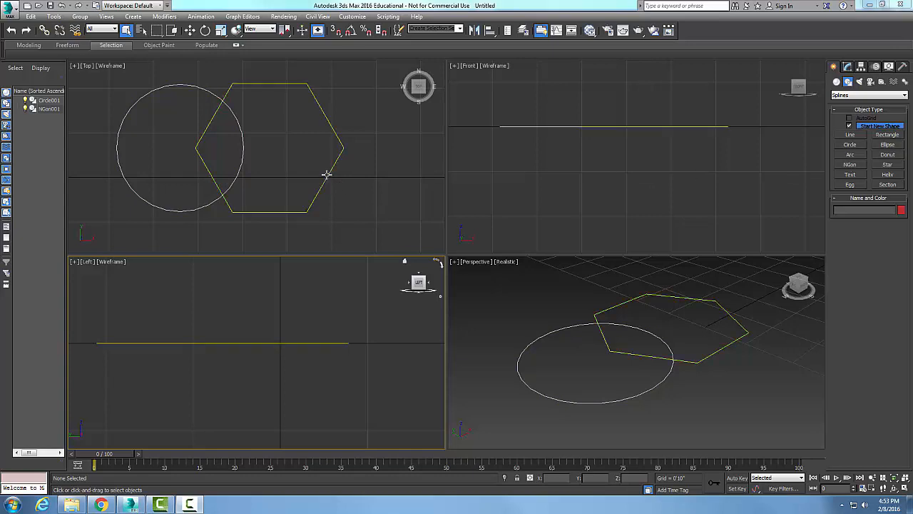
pyautogui.moveTo(317, 188)
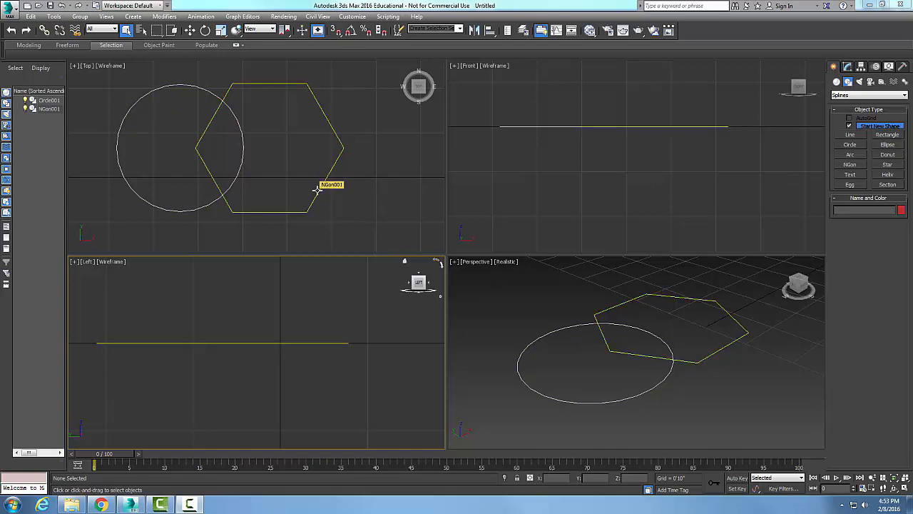
pyautogui.rightClick(317, 189)
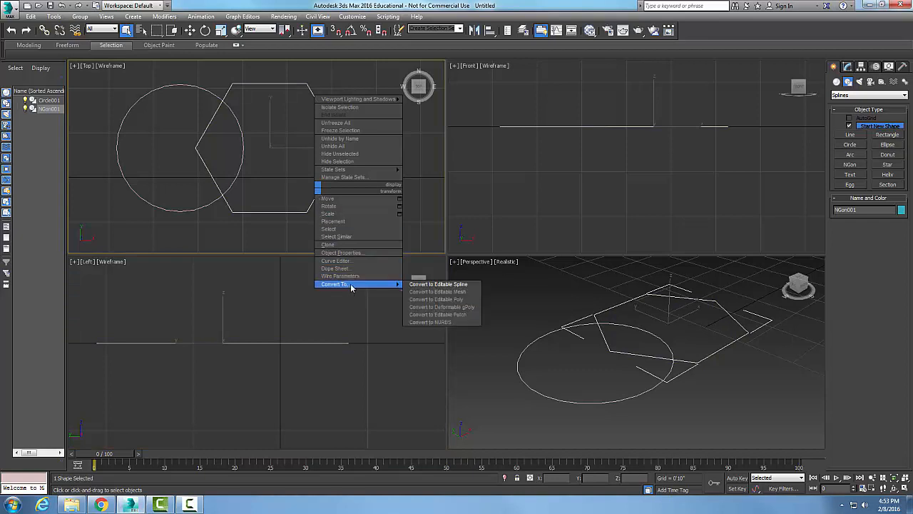
pyautogui.click(438, 284)
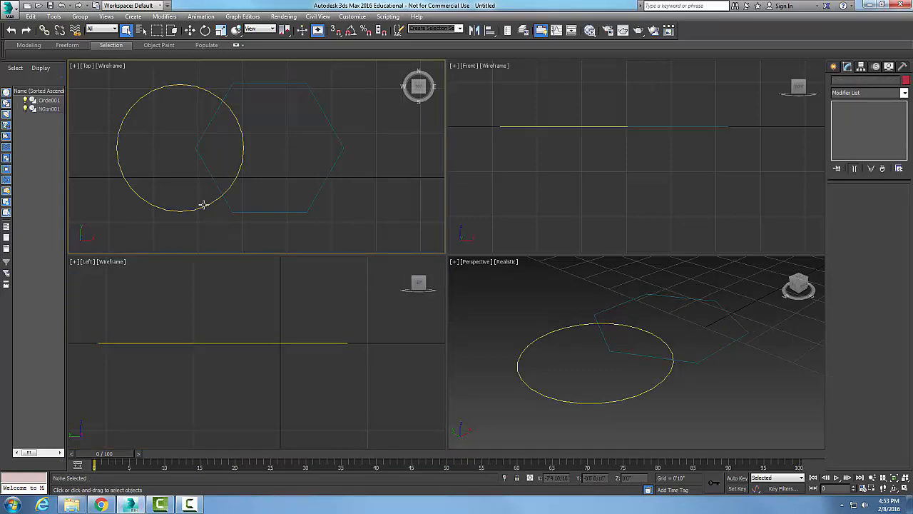
pyautogui.rightClick(203, 207)
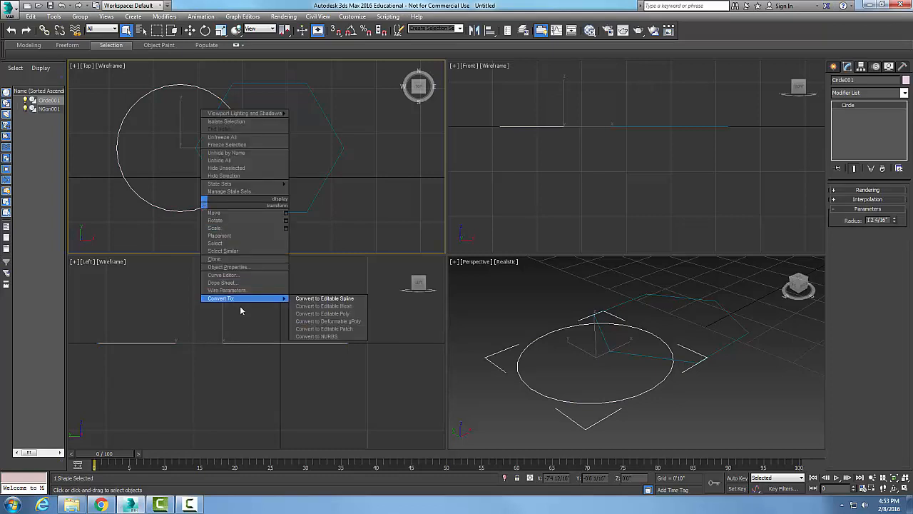
pyautogui.click(323, 298)
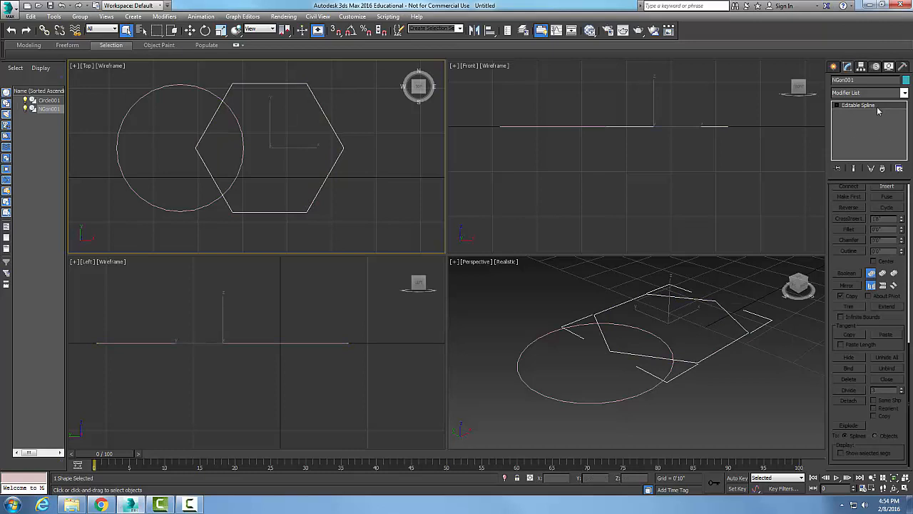
# Expand the hexagon's Editable Spline entry in the modifier stack and enter Spline sub-object level
pyautogui.click(838, 106)
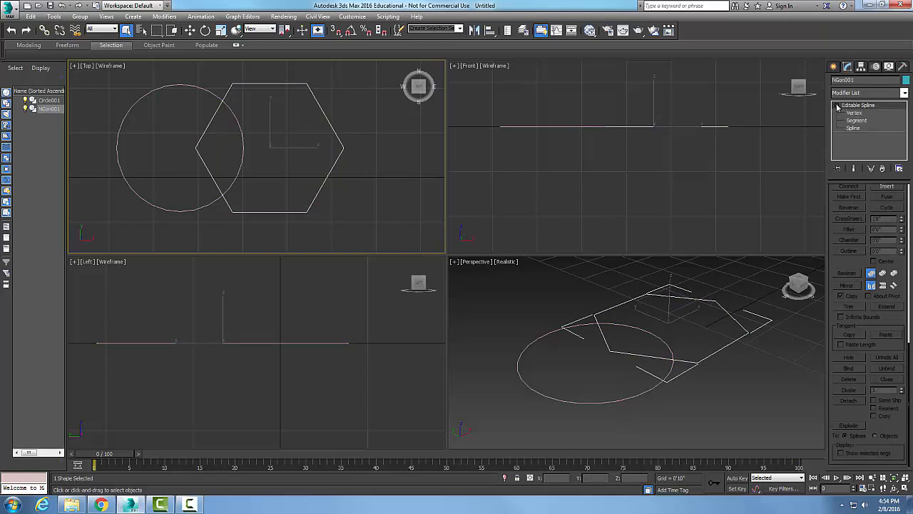
pyautogui.click(854, 128)
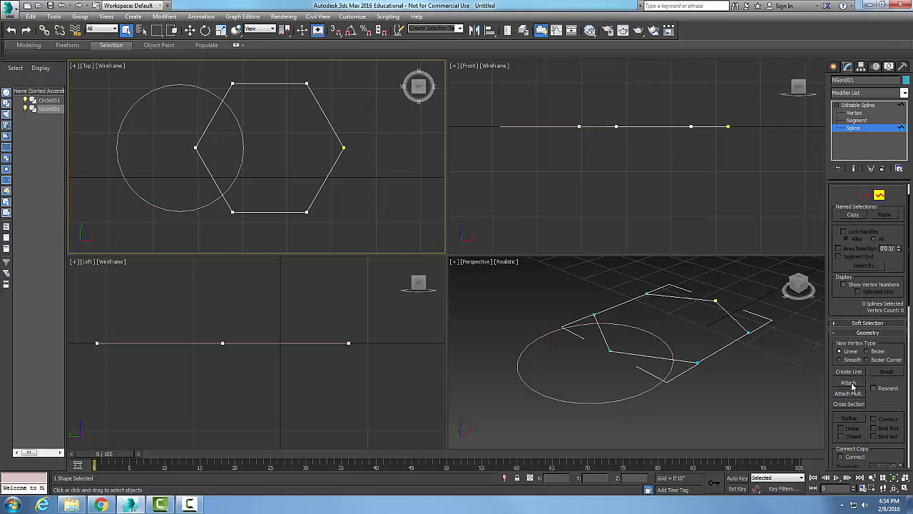
# Use Attach in the Geometry rollout to join the circle into the hexagon spline
pyautogui.click(849, 383)
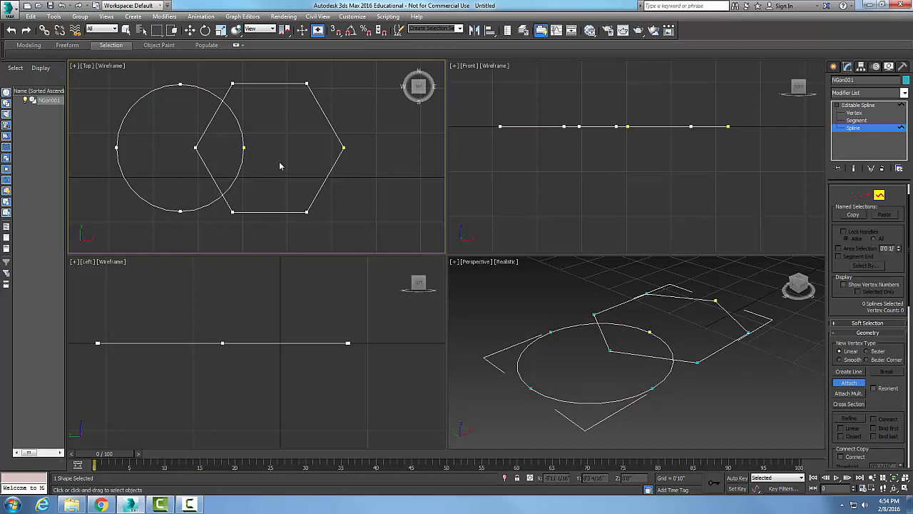
pyautogui.moveTo(317, 171)
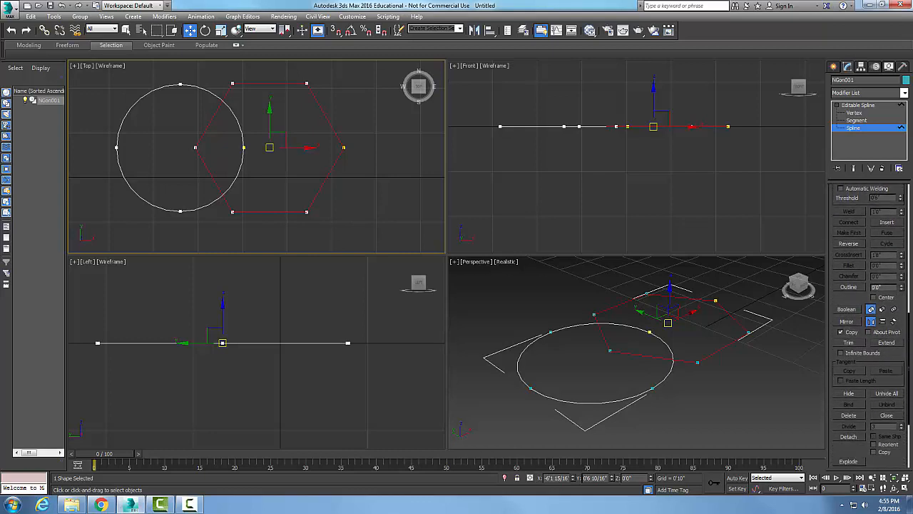
pyautogui.scroll(-3)
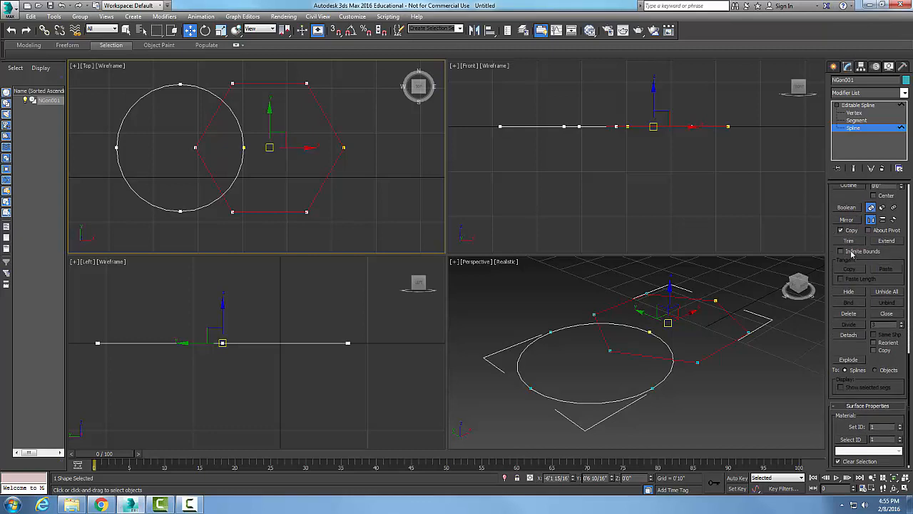
# Turn on Trim in the Geometry rollout to cut the circle arc inside the hexagon
pyautogui.click(849, 240)
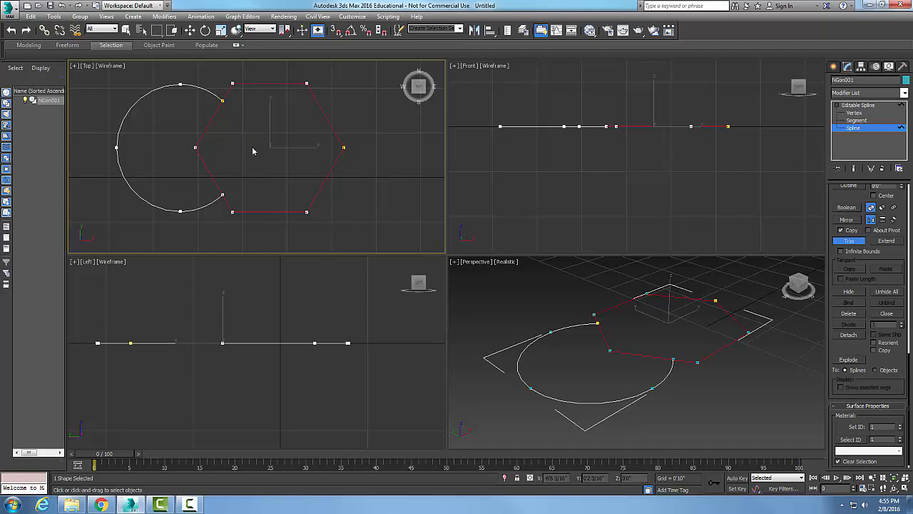
pyautogui.moveTo(251, 167)
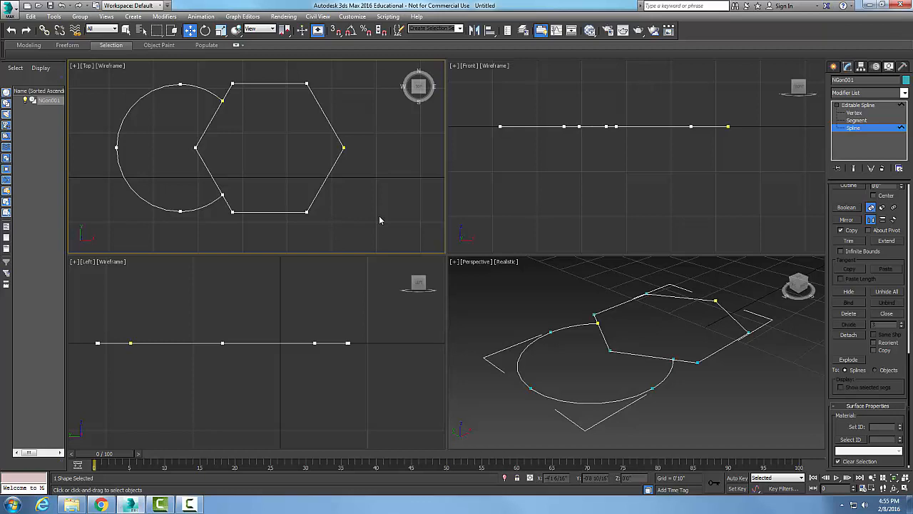
pyautogui.moveTo(386, 241)
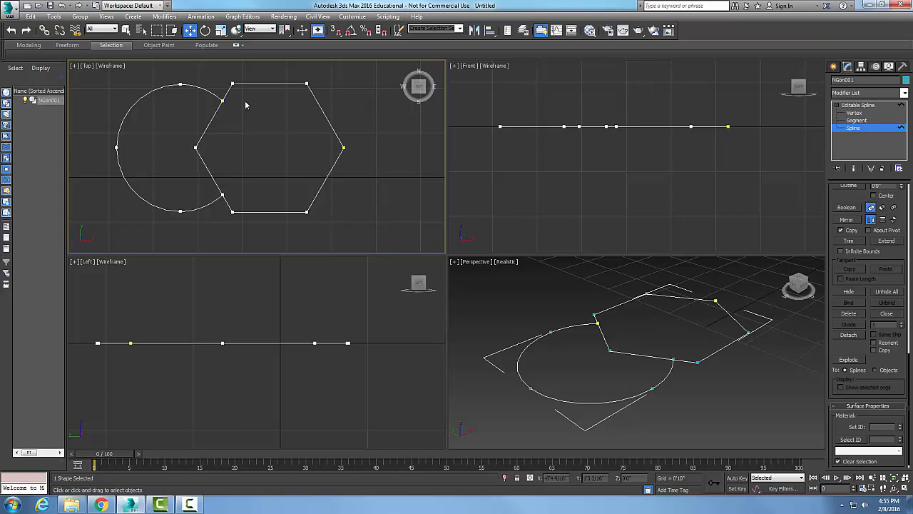
pyautogui.moveTo(218, 186)
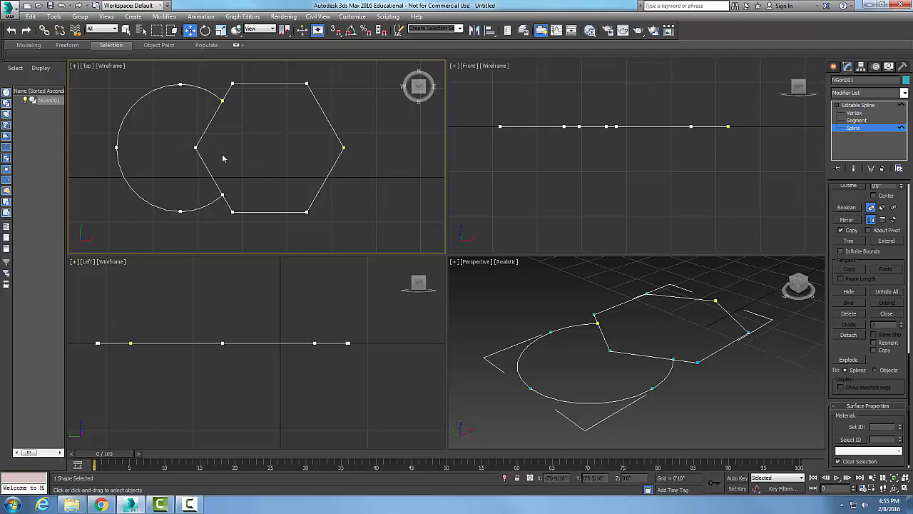
pyautogui.moveTo(240, 162)
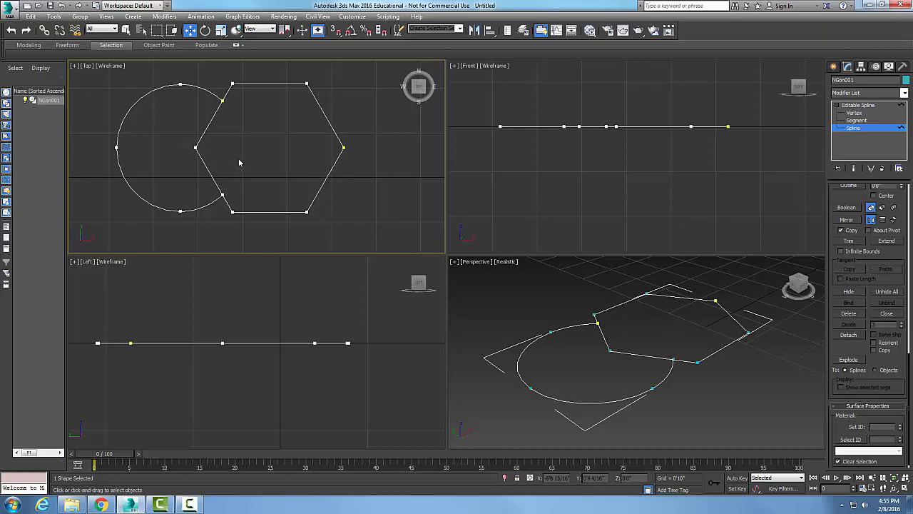